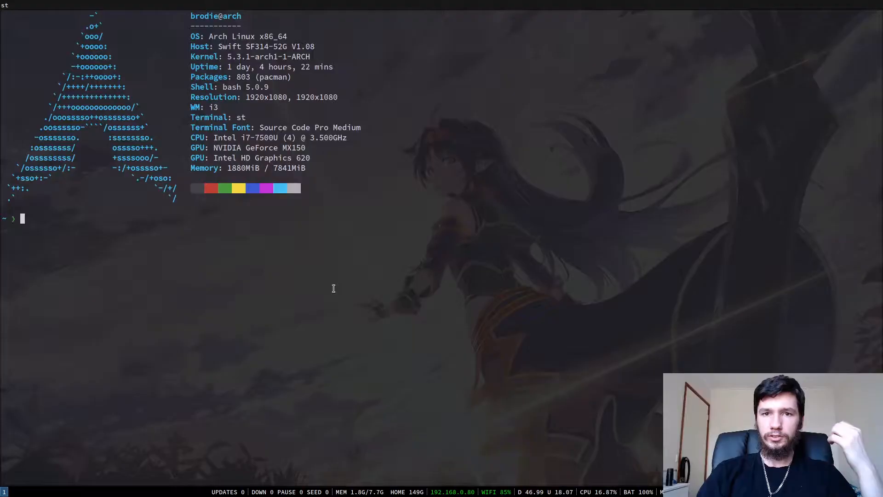
Run 'sudo pacman -S vim' and answer n to decline the reinstall.
type("p")
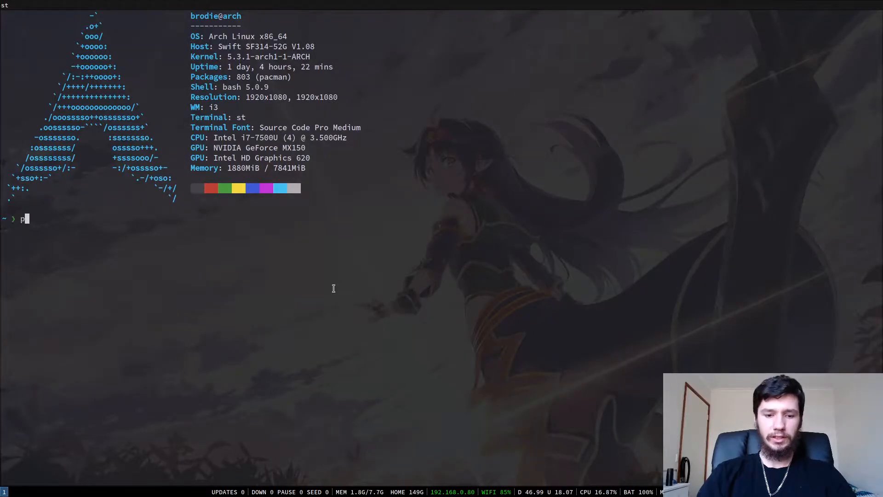
type("sudo pacman")
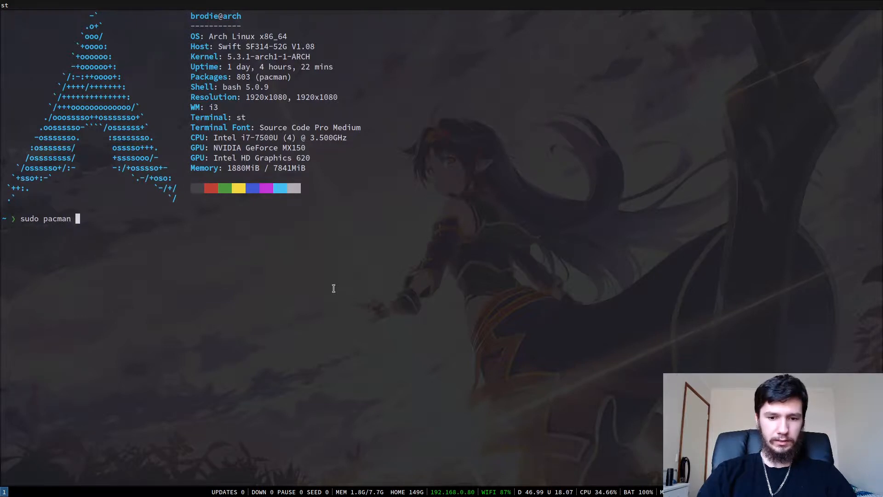
type("-S vim")
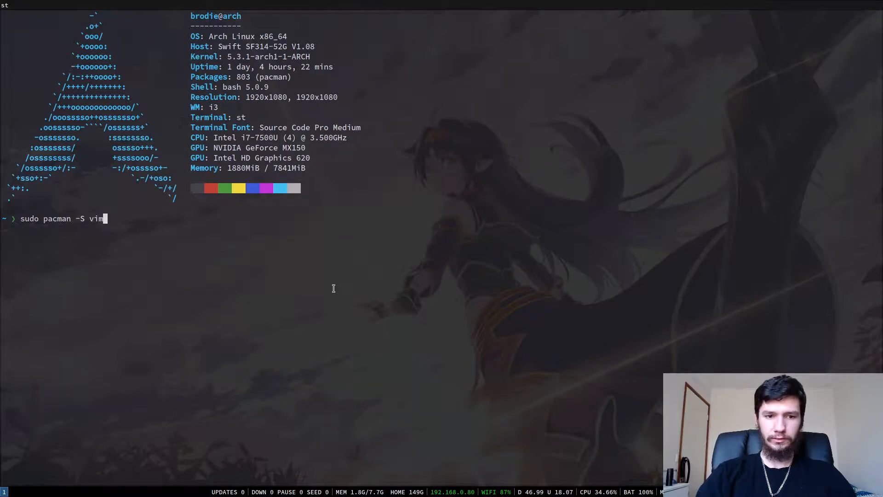
key("Return")
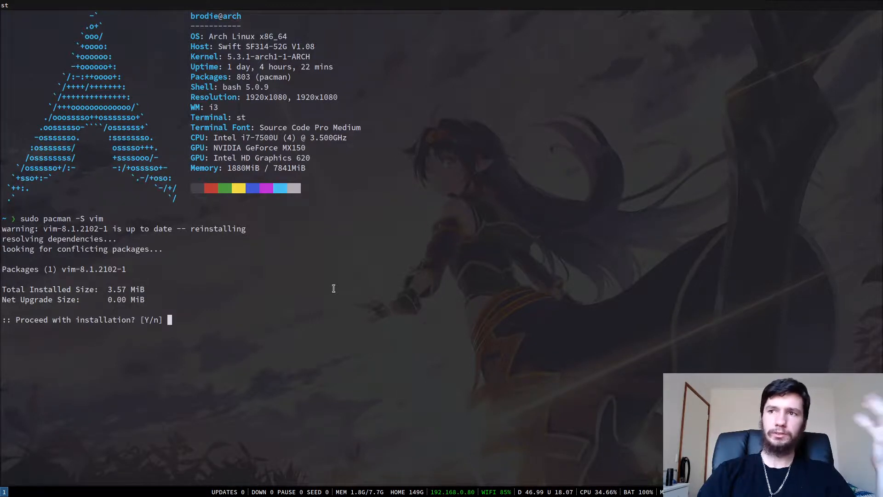
type("n")
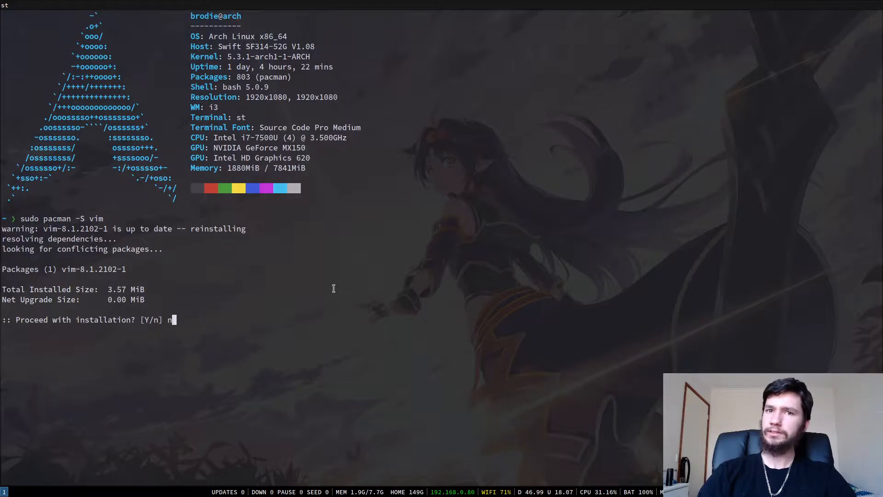
key("Return")
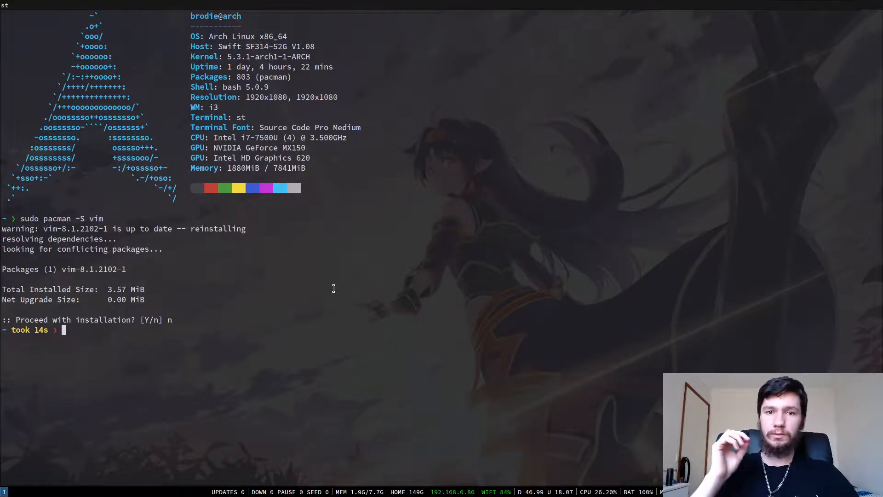
Launch vimtutor and read down through Lesson 1.1 on cursor movement.
type("vim")
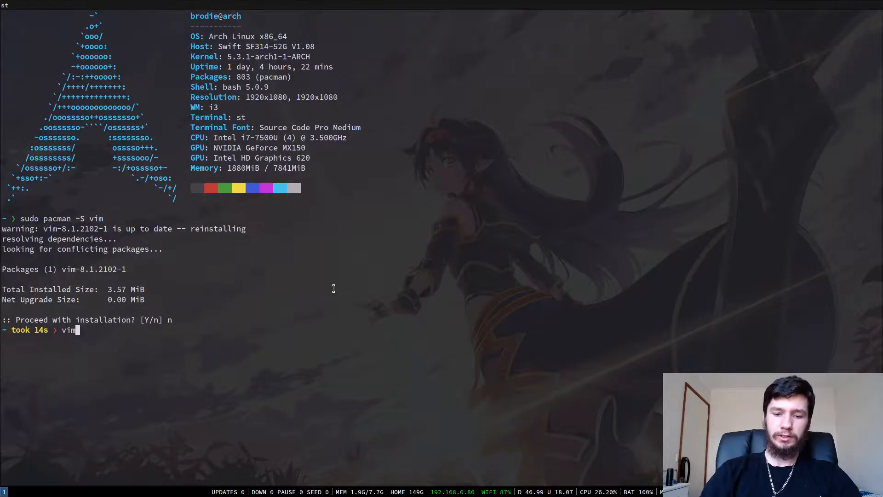
type("tur")
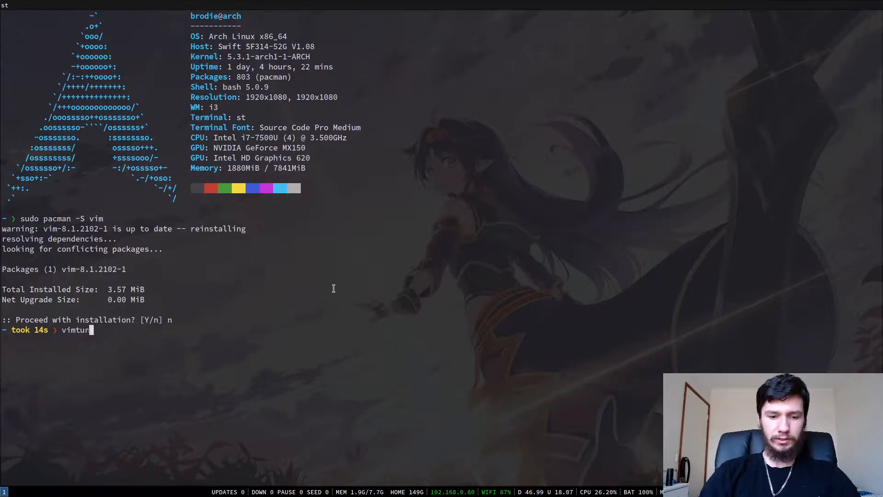
type("tor")
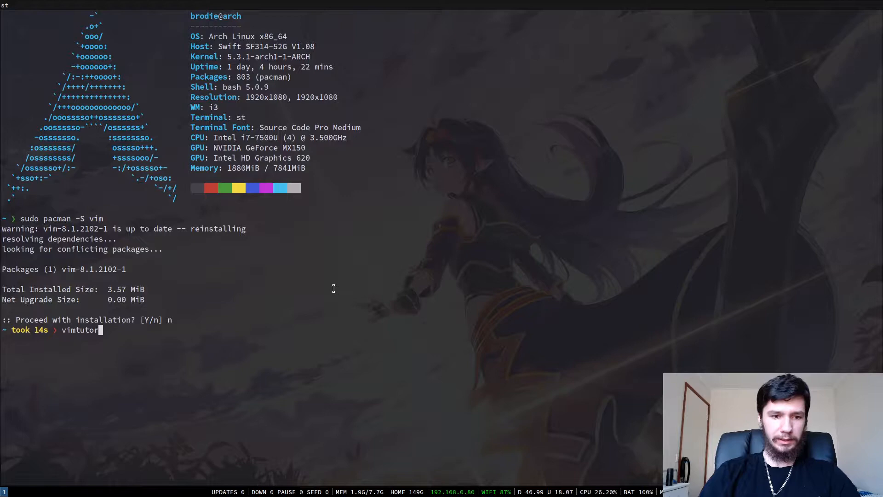
key("Return")
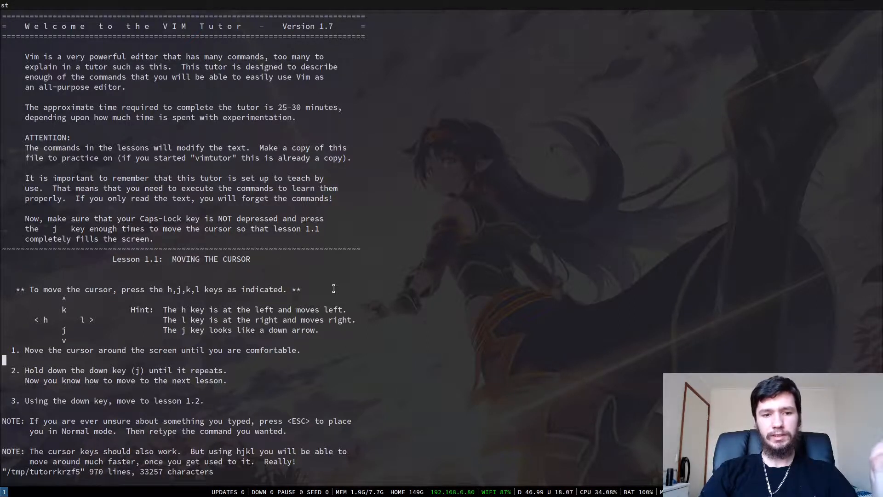
scroll("down", 3)
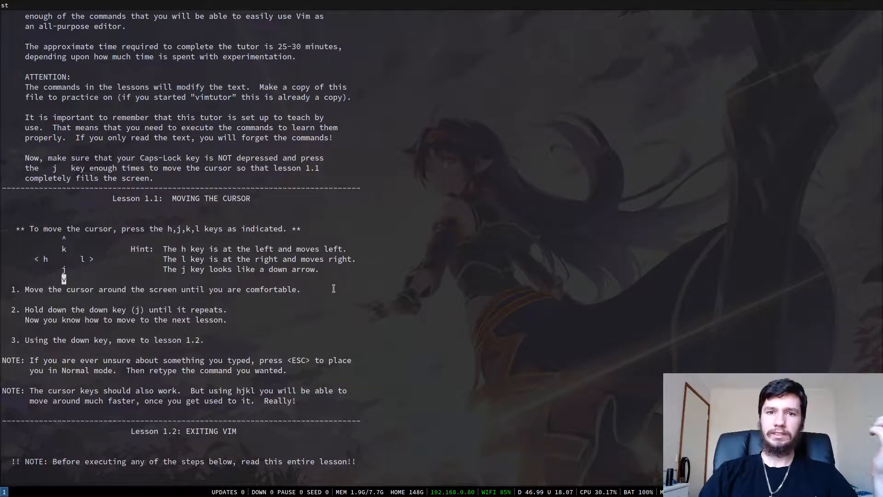
Quit a blank Vim instance with :q! and scroll the tutor to Lesson 1.3.
scroll("down", 3)
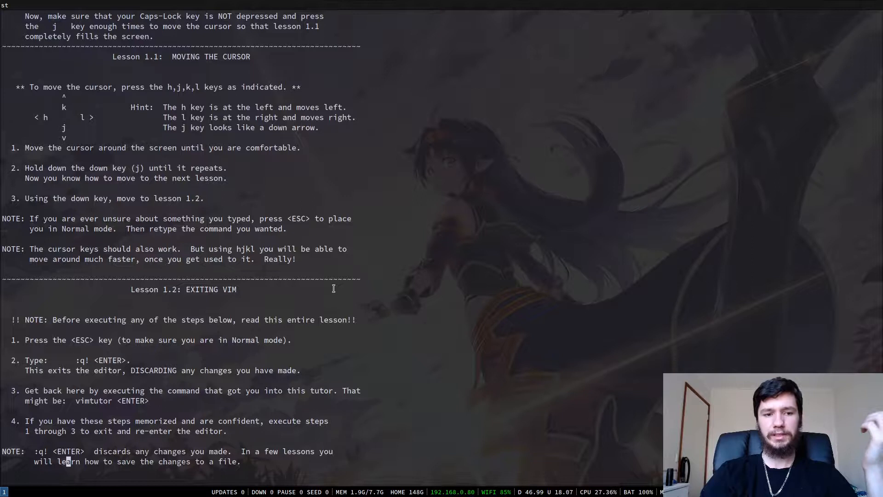
scroll("down", 3)
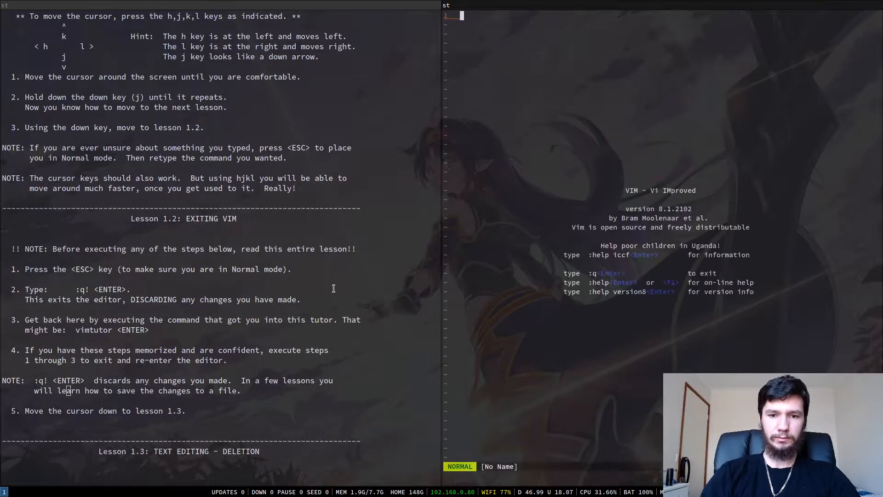
type(":q!")
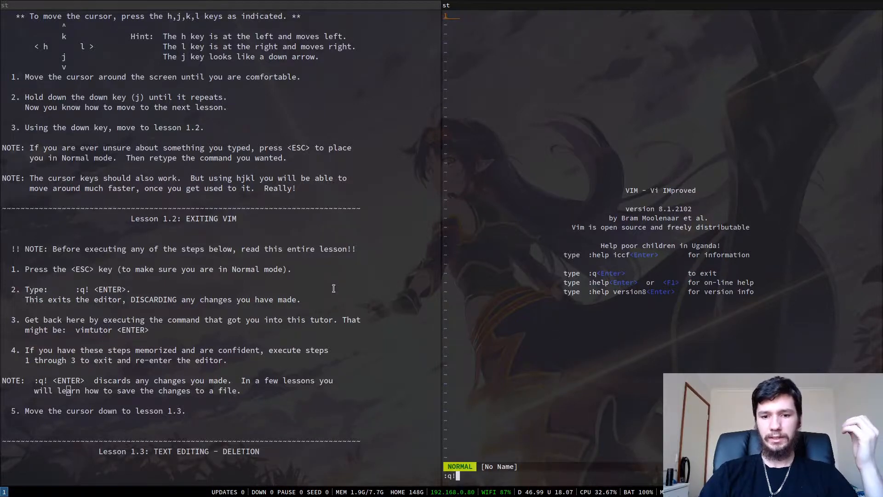
scroll("down", 3)
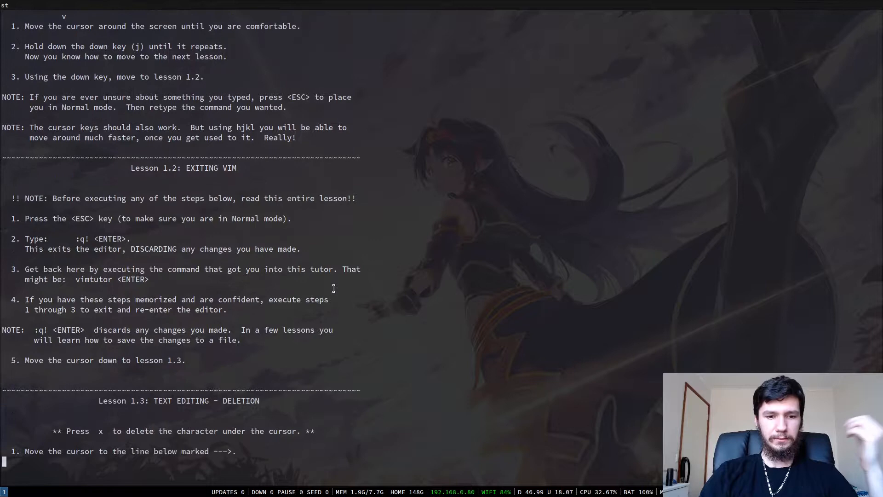
Delete the extra c in 'ccow' and extra d in 'jumpedd' with x.
scroll("down", 3)
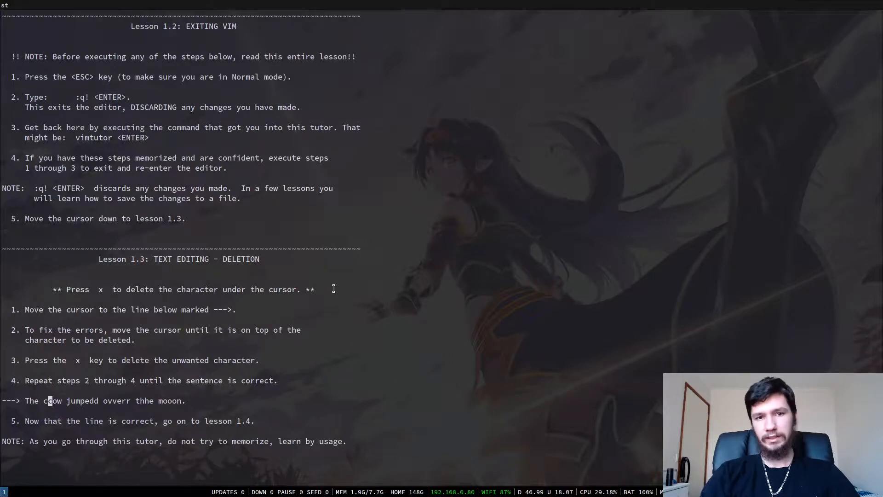
key("x")
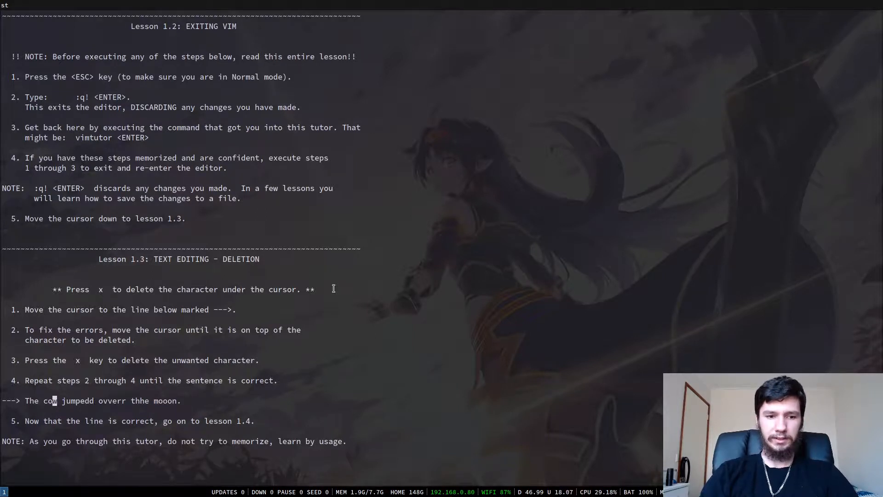
key("x")
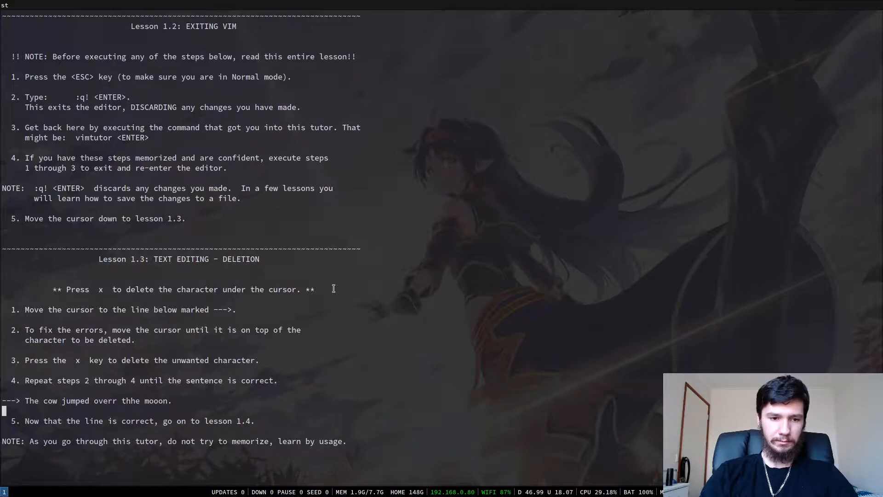
scroll("down", 3)
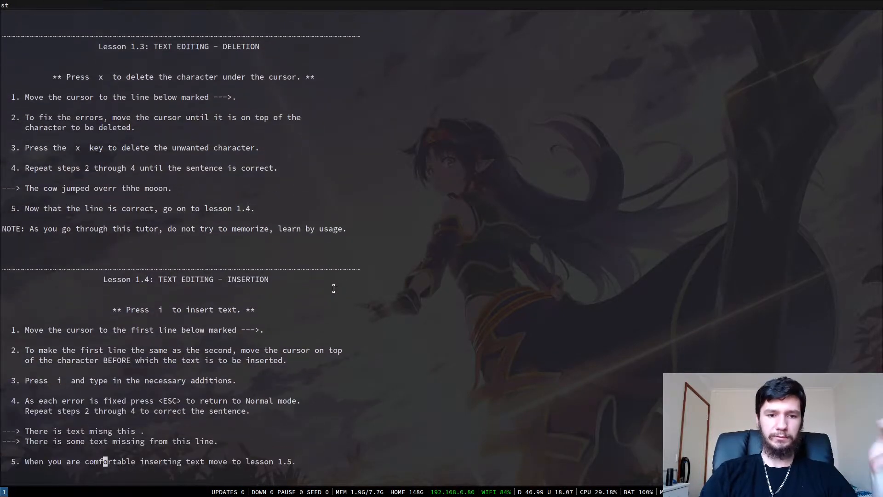
Append 'is line.' to the first Lesson 1.5 practice line and move toward Lesson 1.6.
scroll("down", 3)
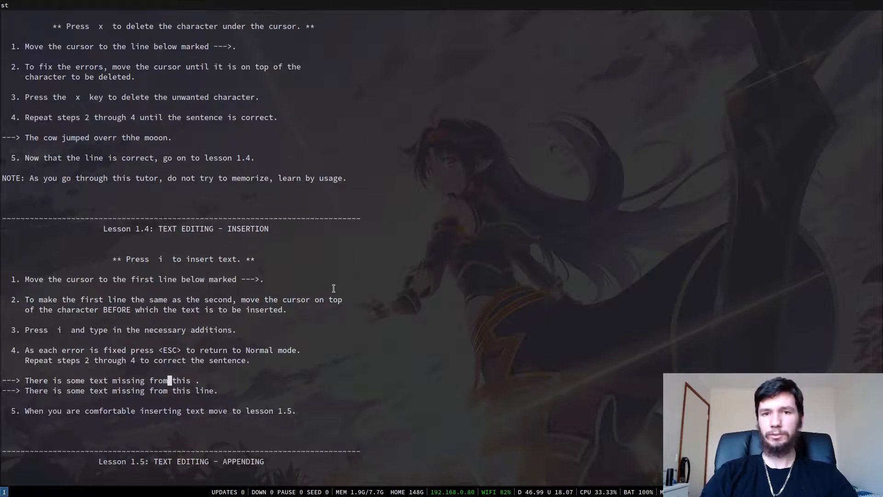
scroll("down", 3)
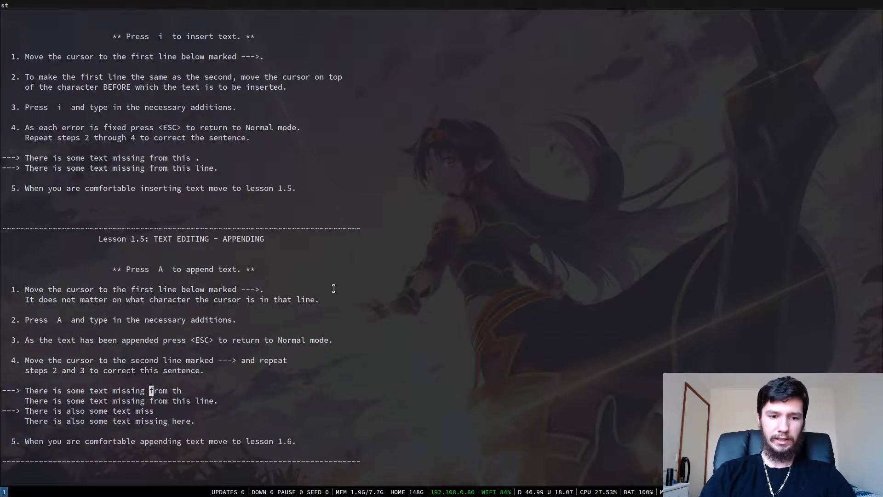
key("i")
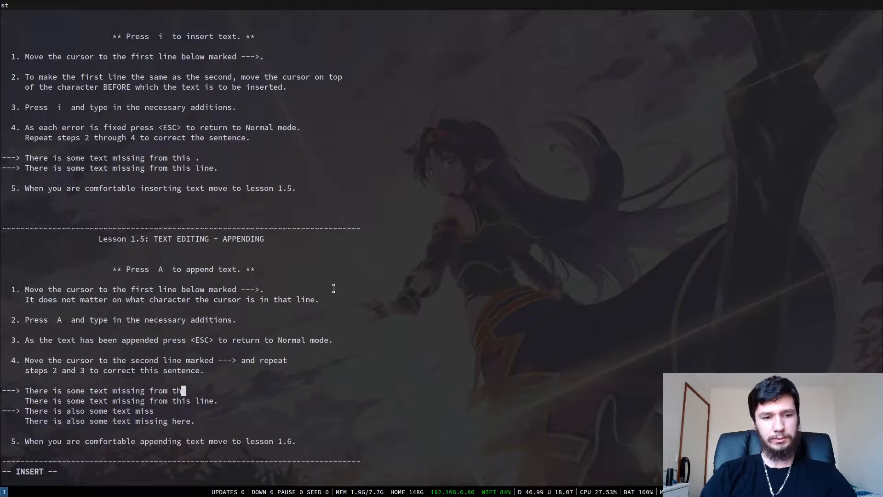
type("is line.")
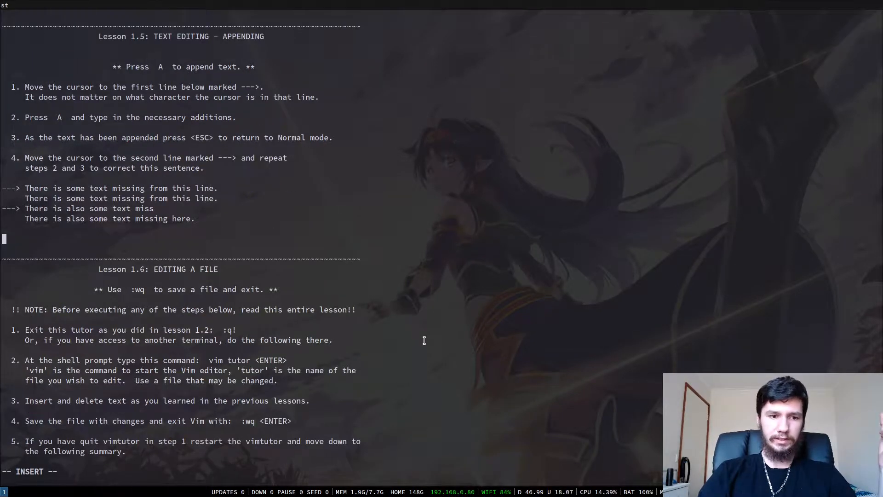
key("Escape")
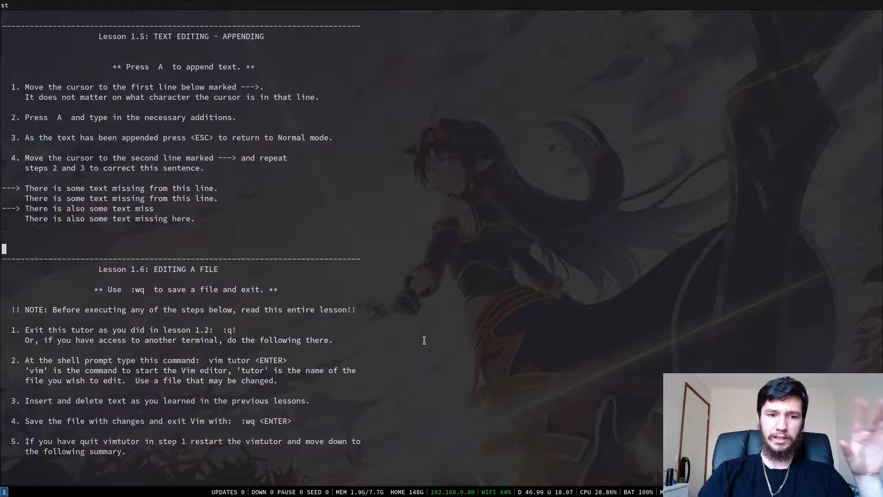
key("j")
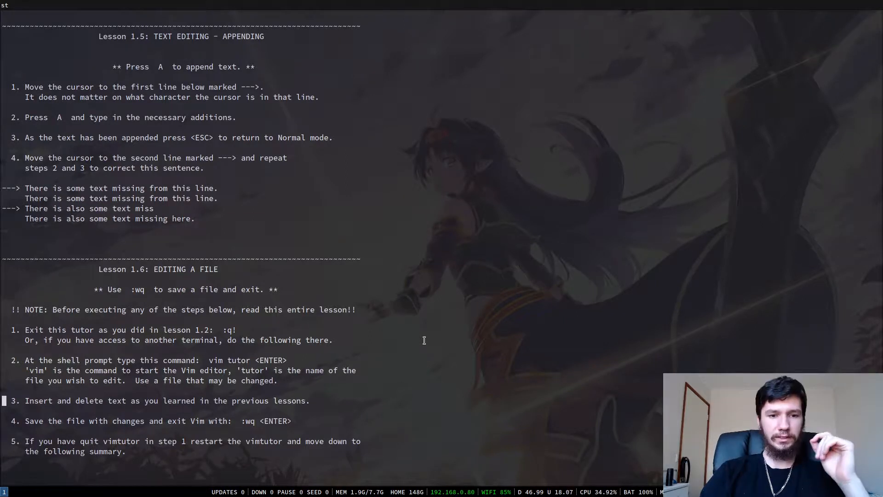
Scroll past the Lesson 1 summary and run a colon command that returns E492.
scroll("down", 3)
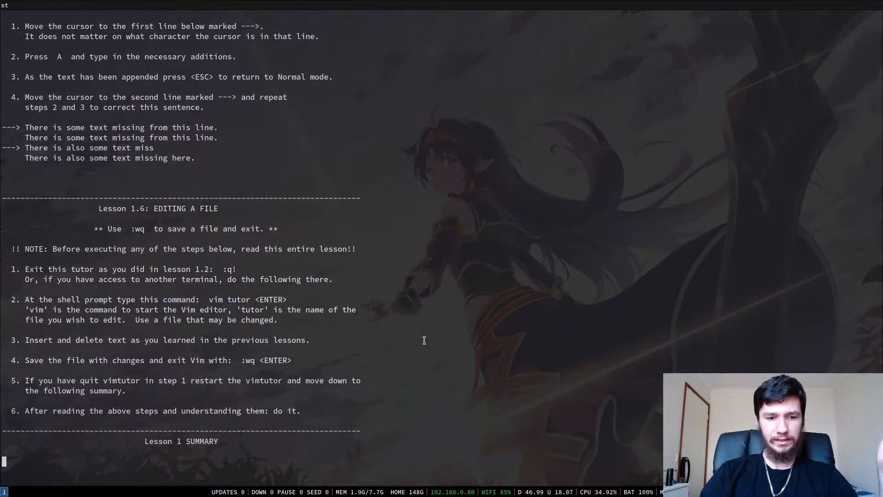
scroll("down", 3)
type(":")
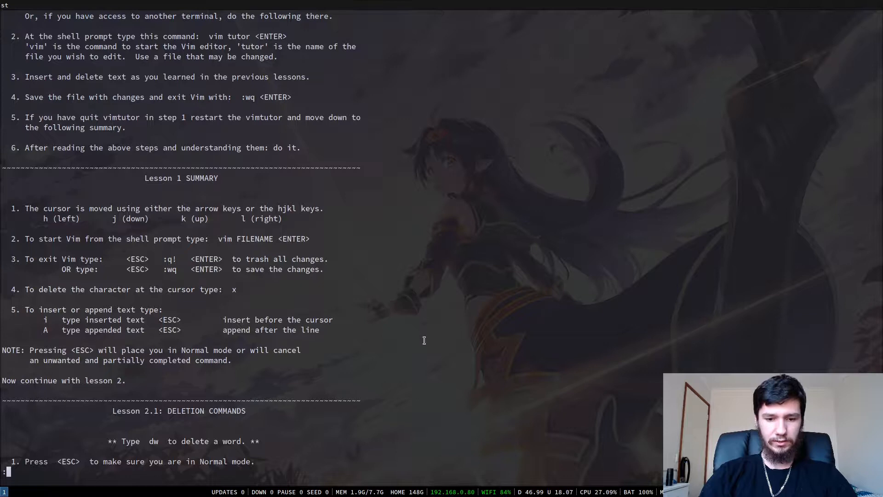
key("Return")
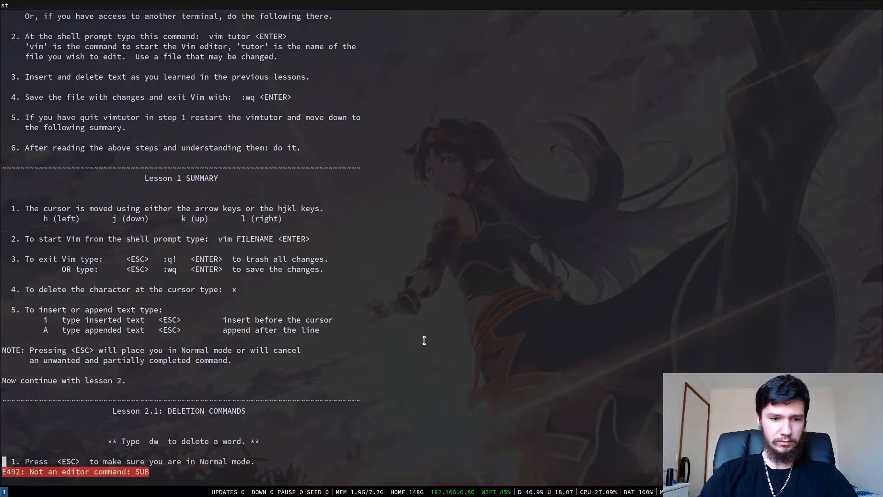
Jump to the Lesson 4.4 substitute examples and scroll on to Lesson 5.1.
scroll("down", 3)
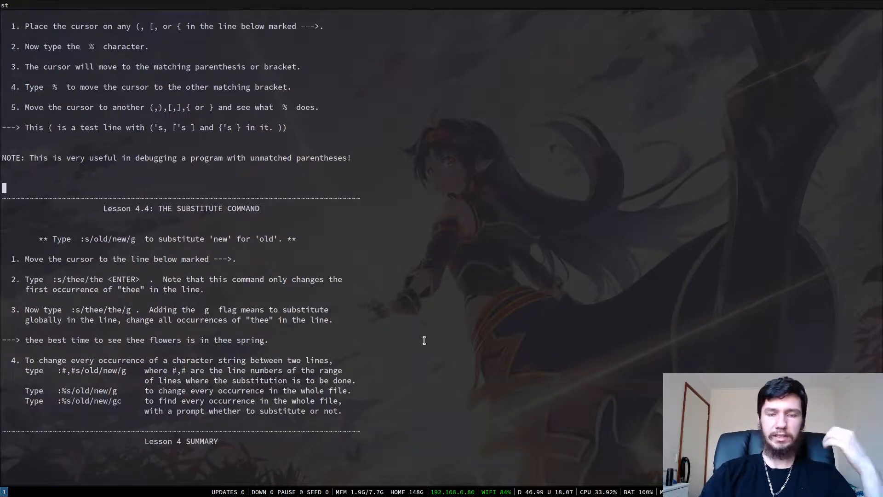
key("j")
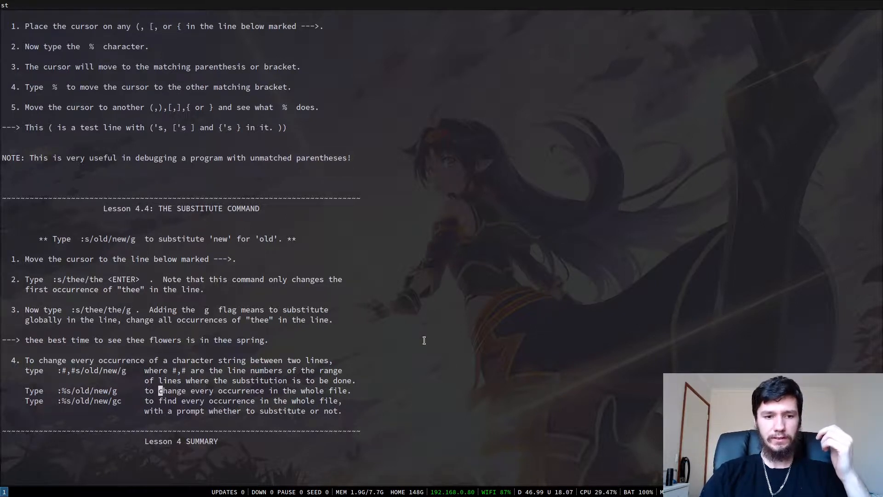
scroll("down", 3)
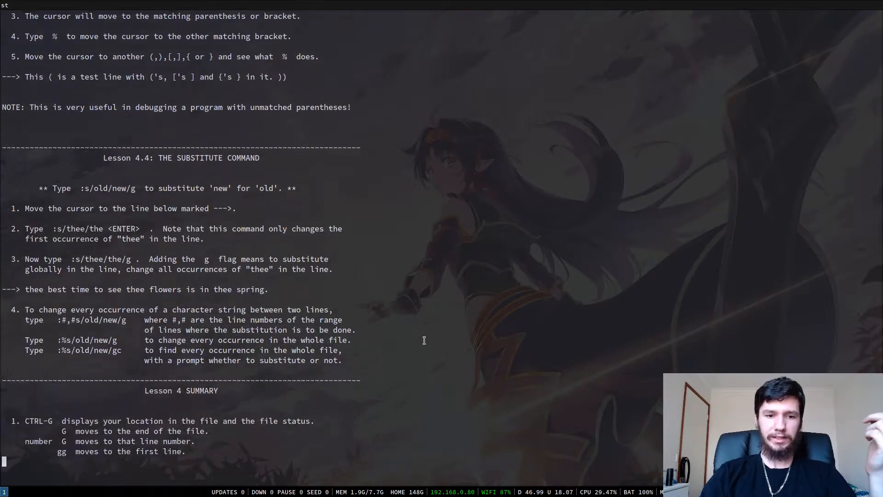
scroll("down", 3)
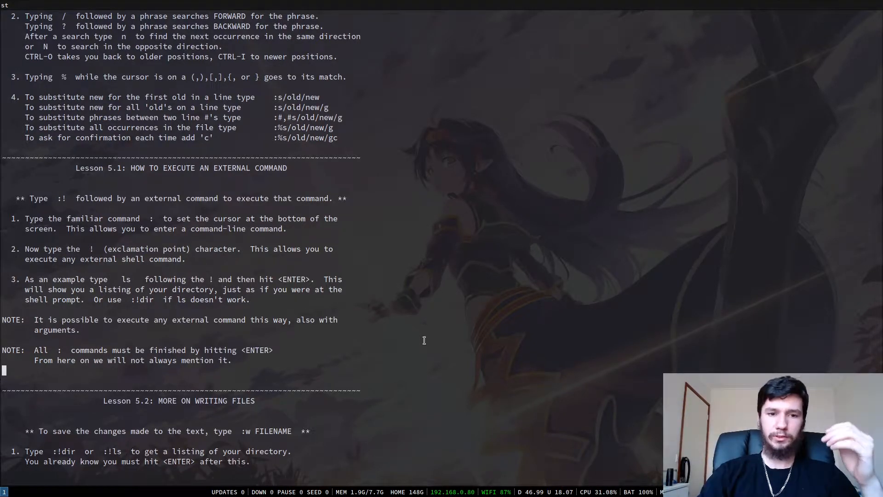
Scroll through Lessons 5.2–6.2 with help.txt open in a split above the tutor.
scroll("down", 3)
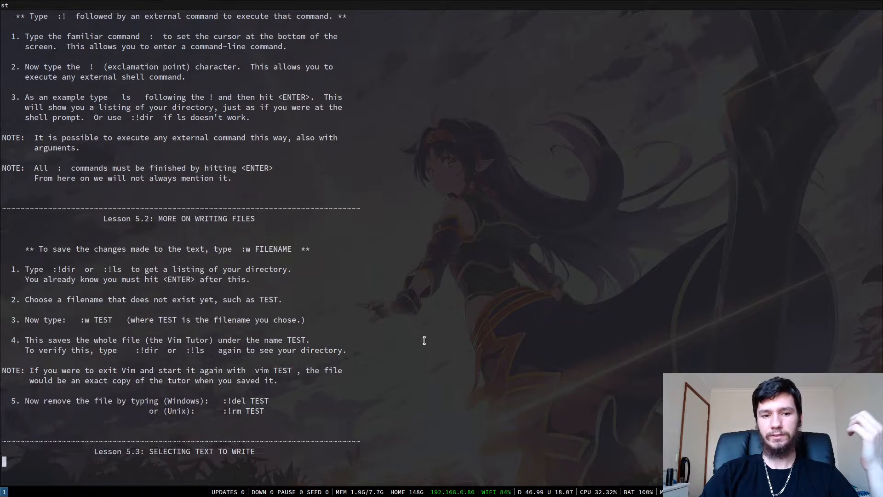
scroll("down", 3)
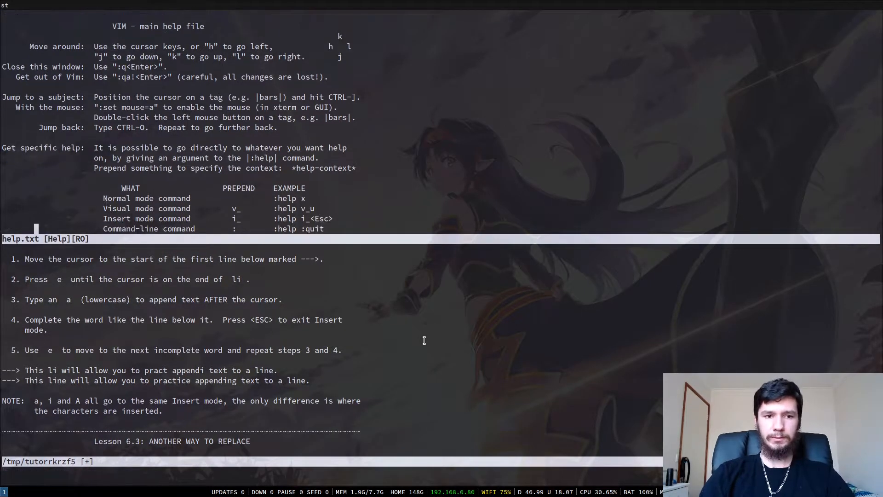
Close the help split with :q, leaving Lesson 6.2 with Lesson 6.3 below.
scroll("down", 3)
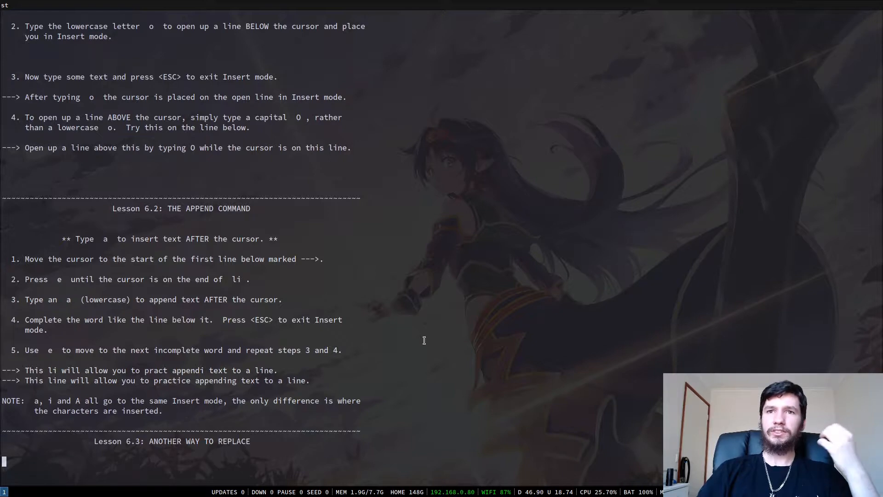
Scroll to Lesson 7.2 on startup scripts and open a second st terminal showing neofetch.
scroll("down", 3)
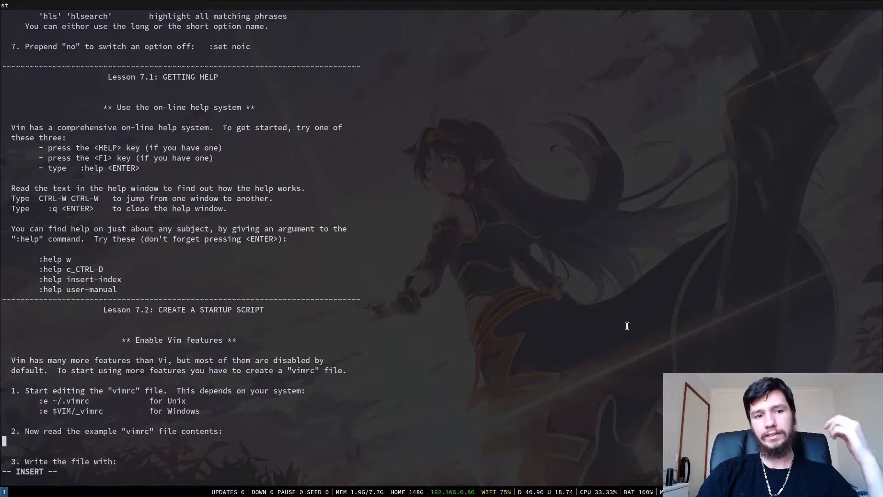
type("kkkkkkkkkkk")
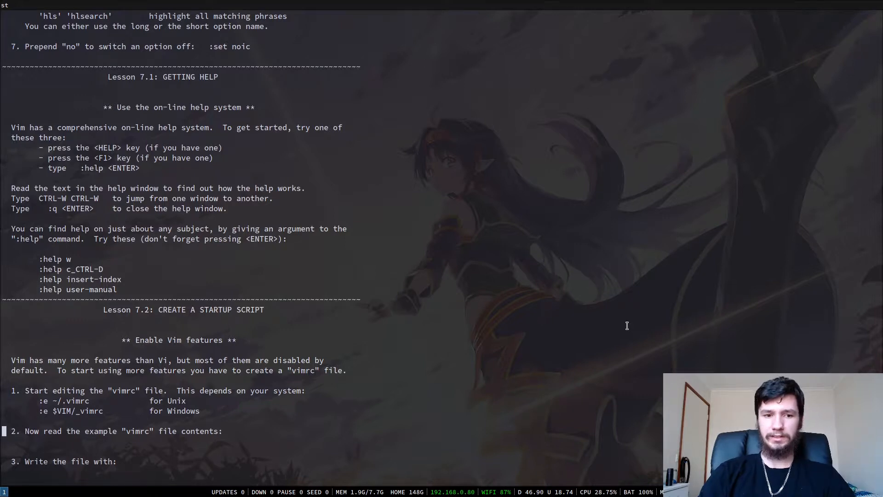
scroll("down", 3)
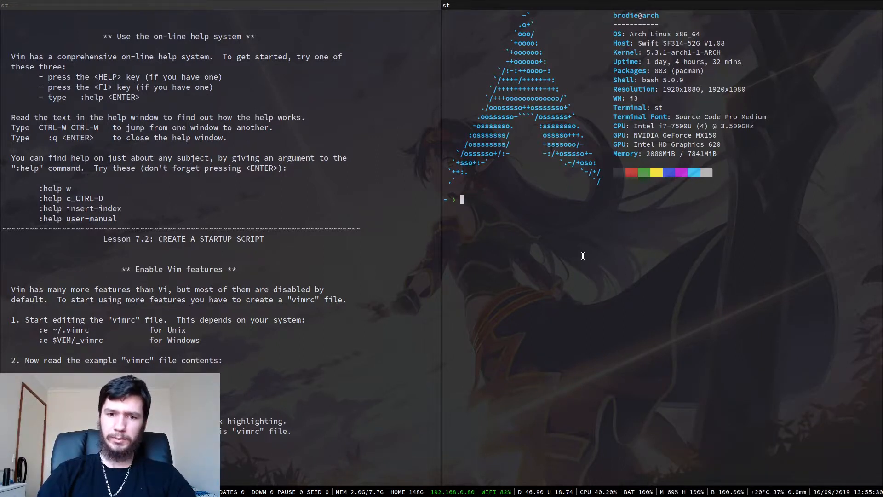
Open .vimrc in Vim in the right-hand terminal and move down a line.
type("v vimr")
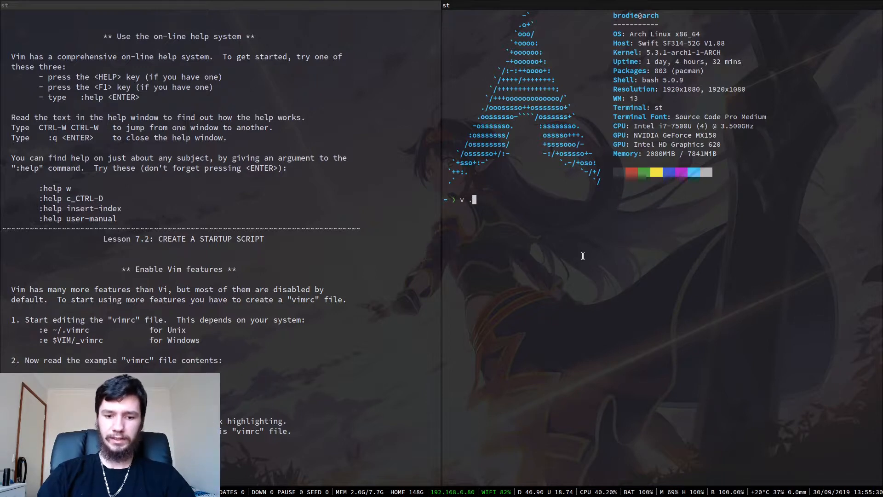
type("vimrc")
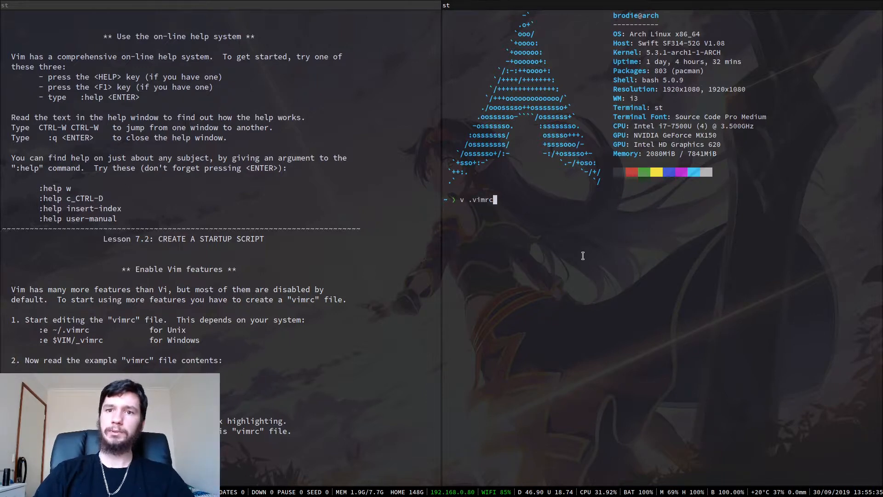
key("Return")
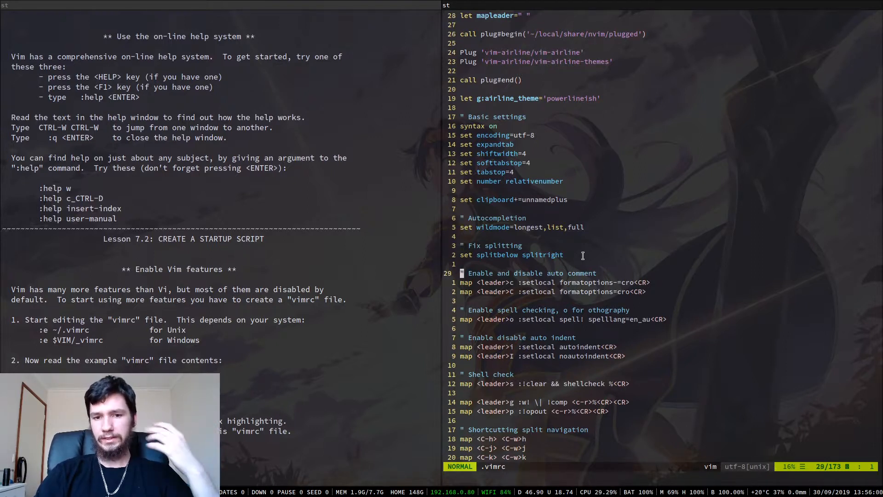
key("j")
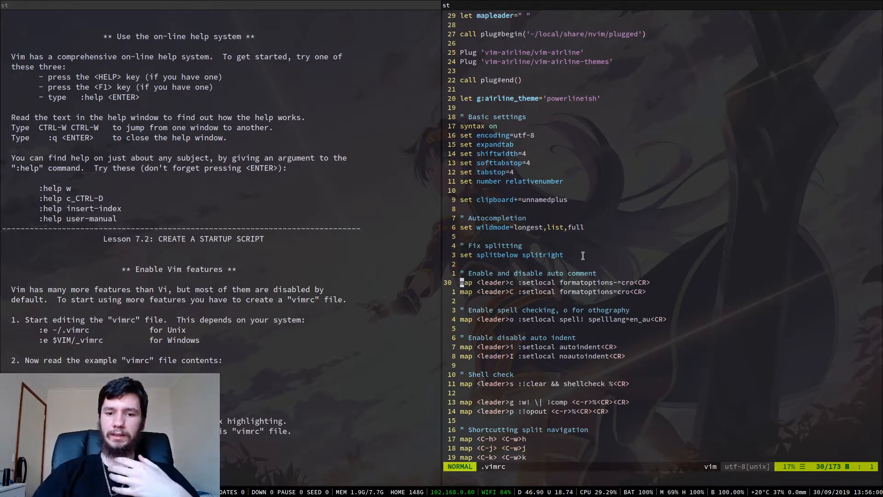